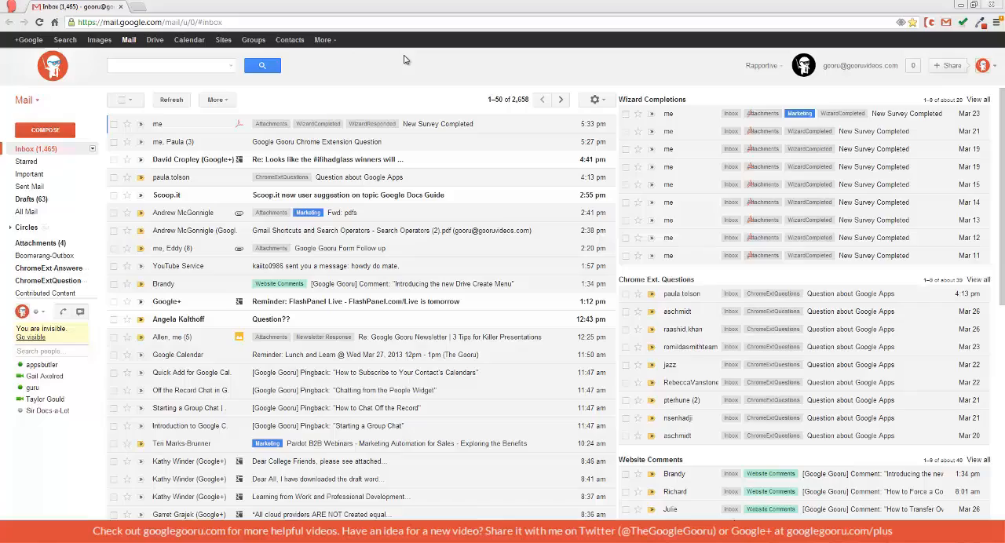
mouse_move(343, 81)
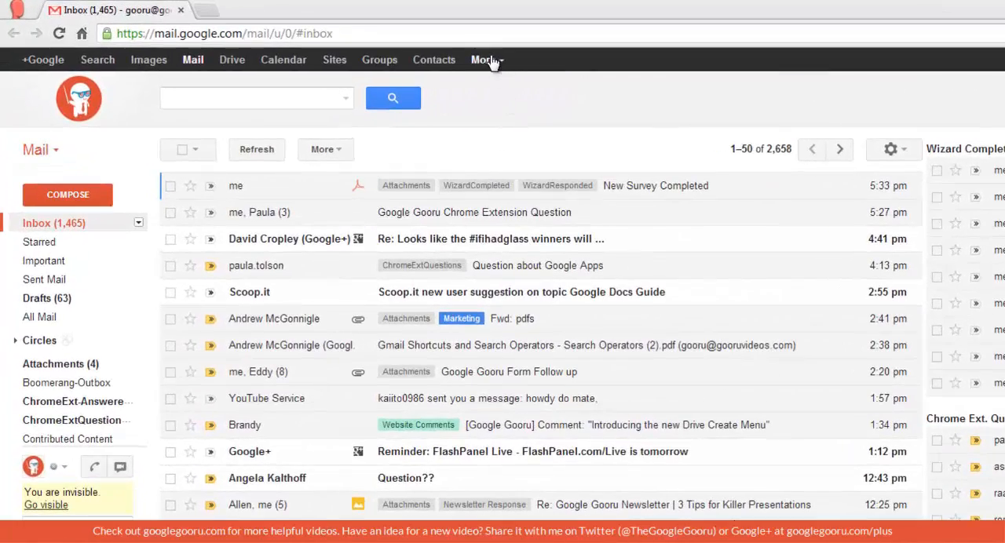
Step: Launch Apptivo from Gmail's More Google services menu
left_click(482, 59)
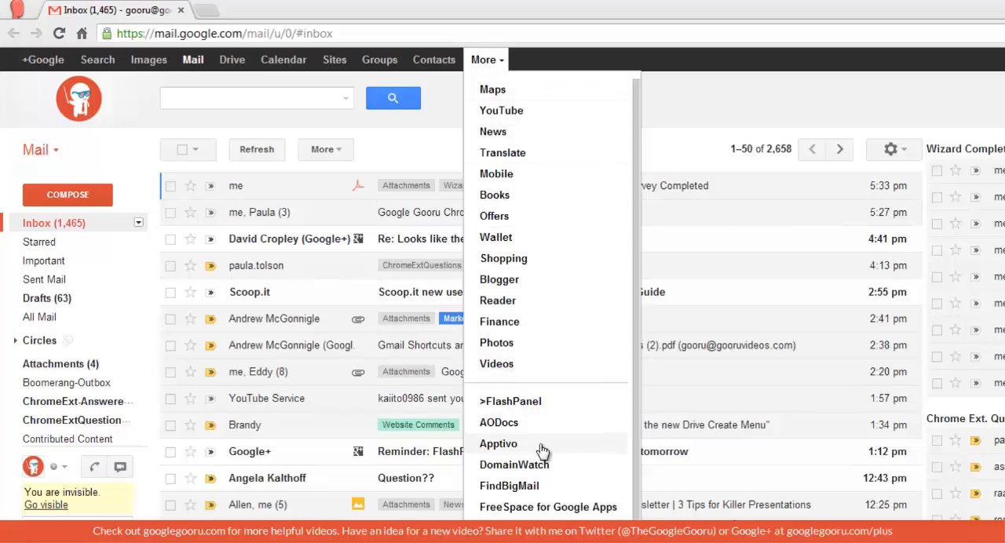
mouse_move(563, 474)
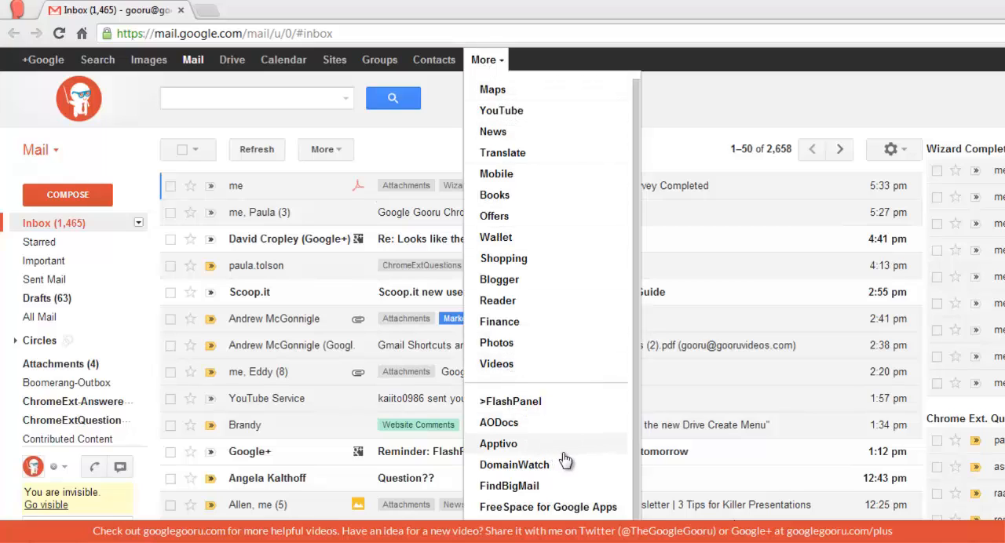
left_click(498, 443)
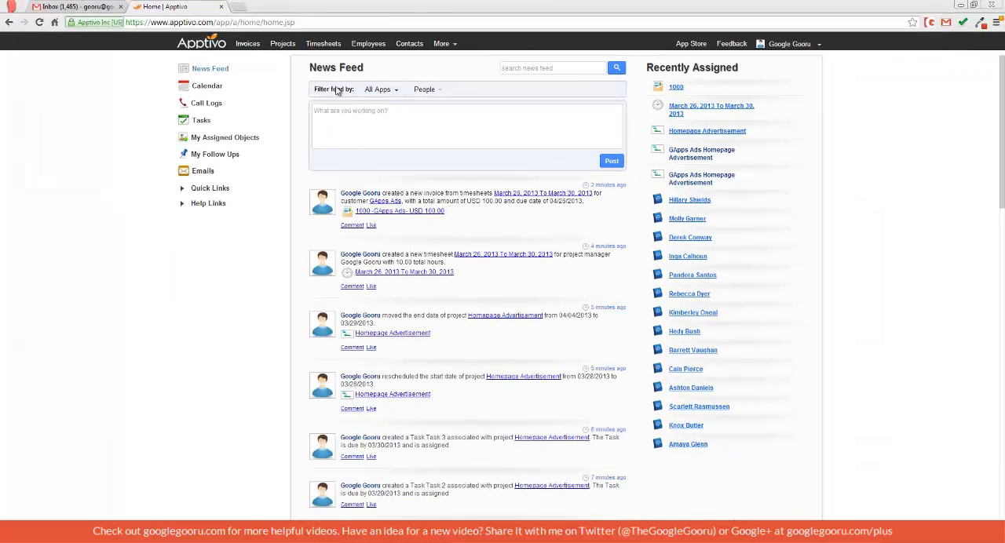
mouse_move(302, 127)
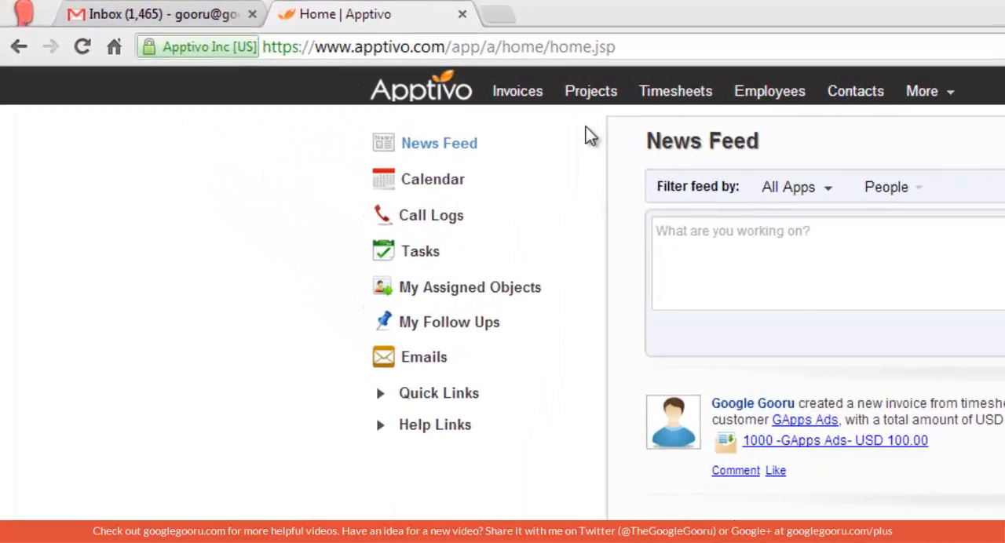
Step: Open the Homepage Advertisement project from My Projects
left_click(590, 91)
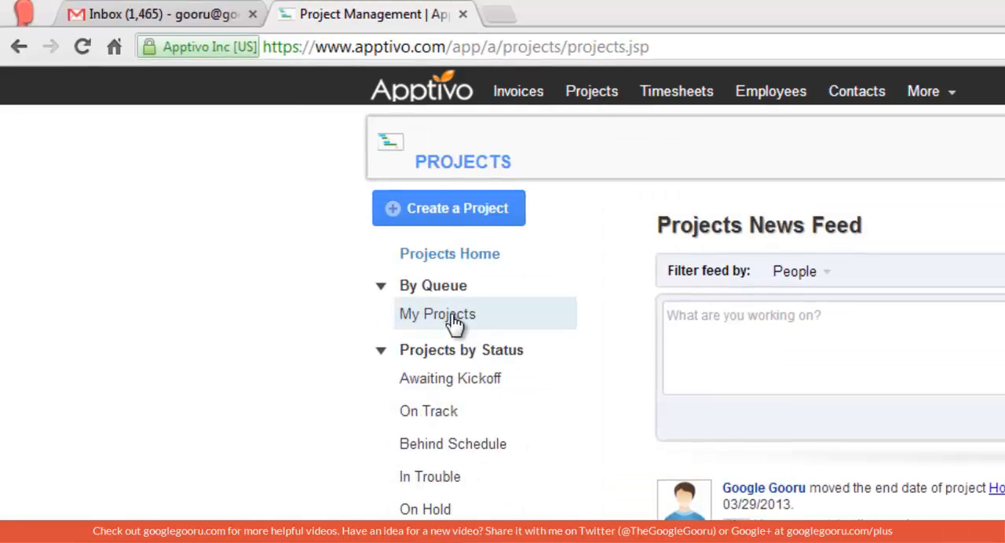
left_click(437, 314)
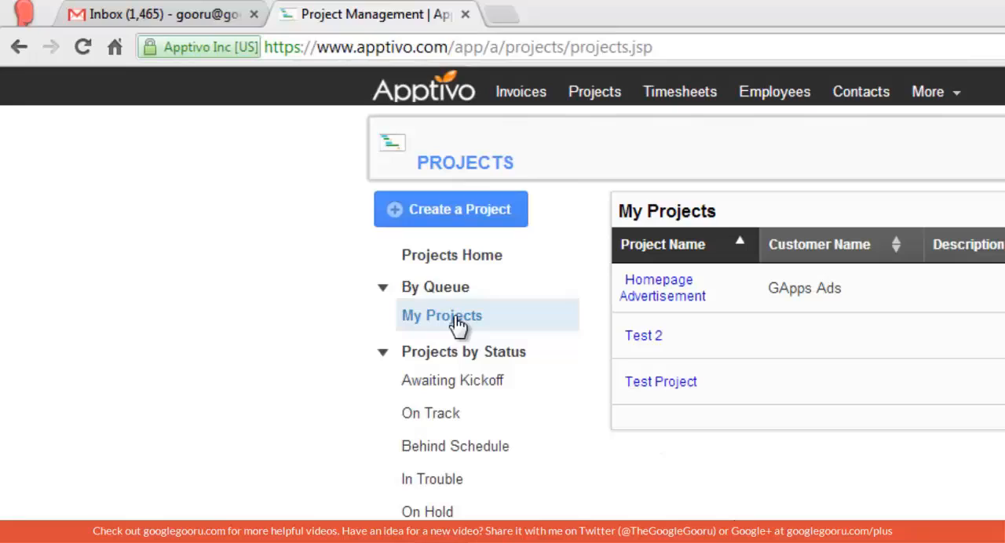
mouse_move(689, 296)
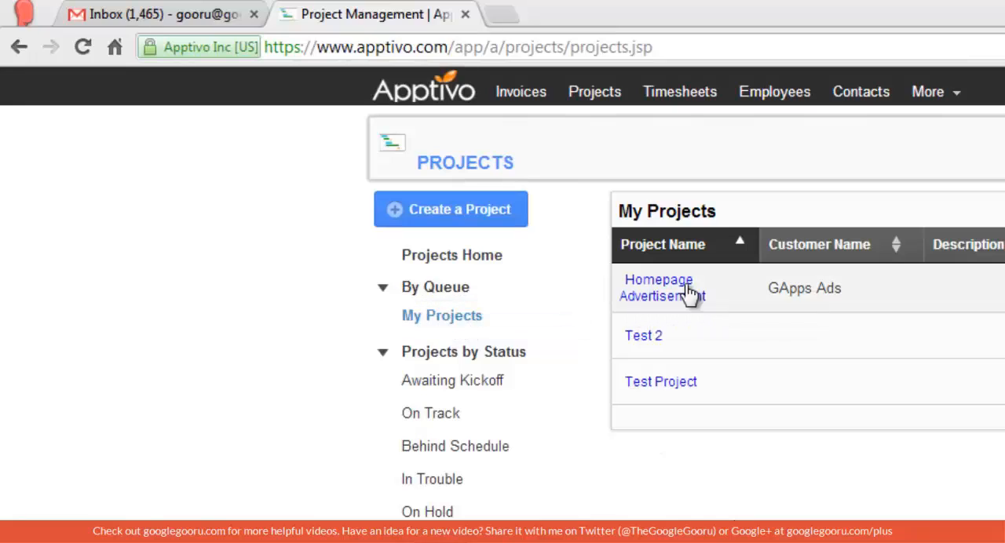
left_click(657, 287)
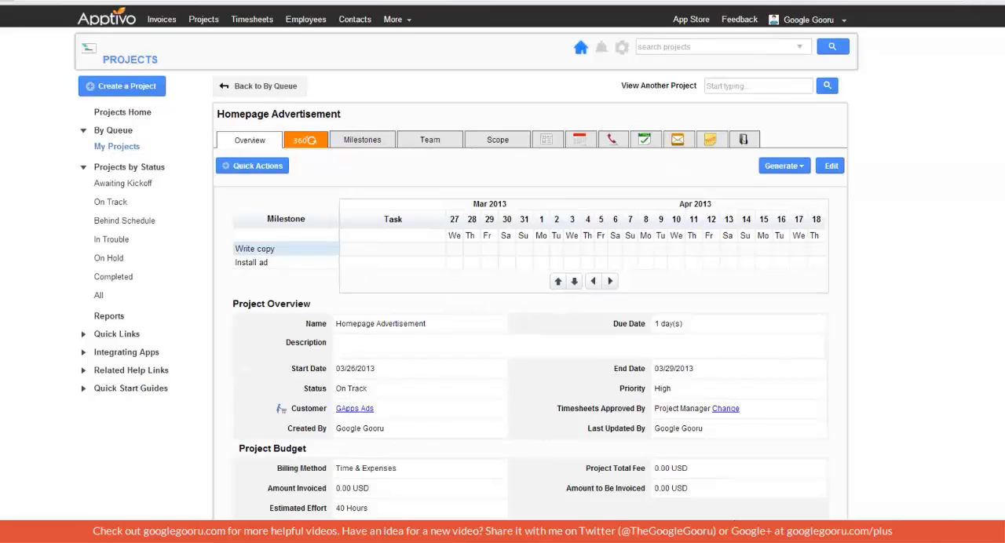
mouse_move(370, 386)
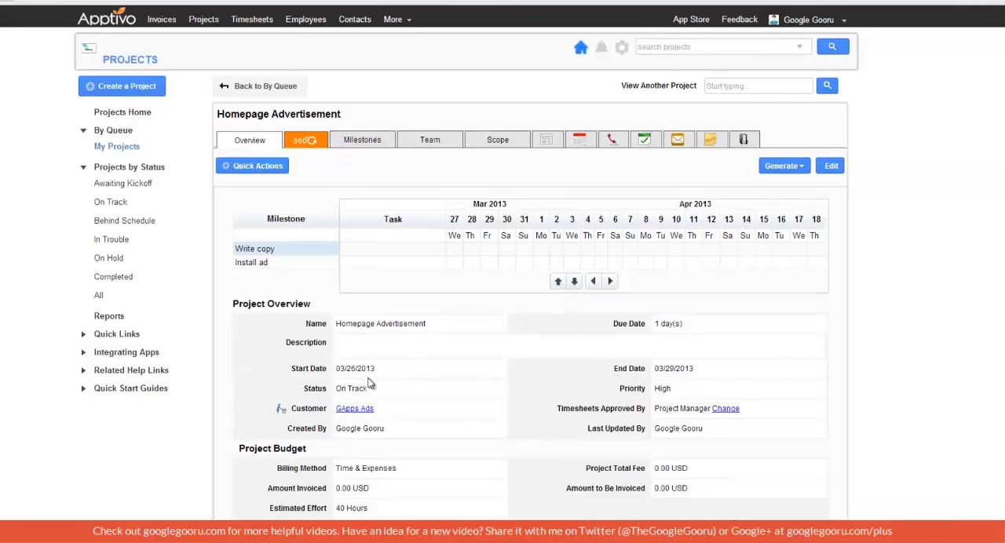
mouse_move(354, 411)
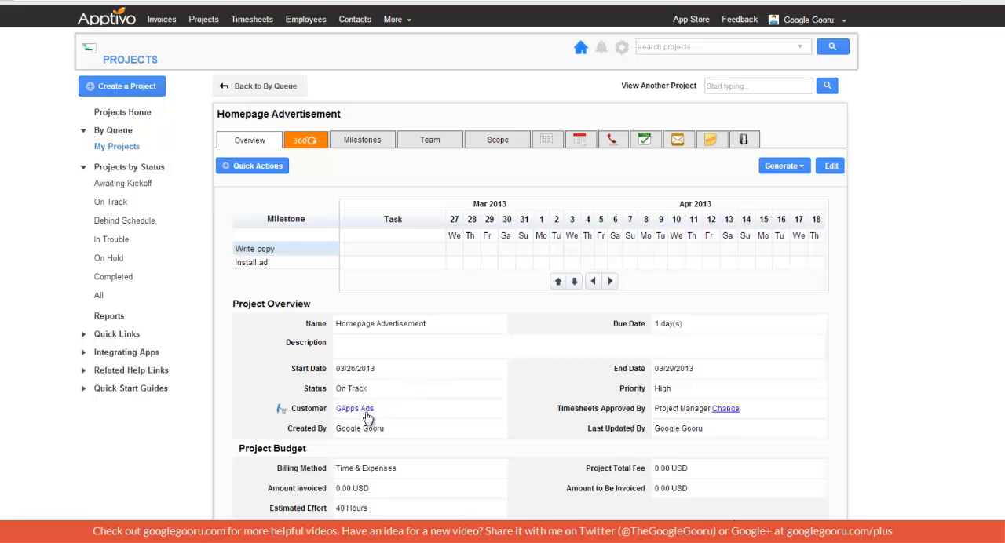
mouse_move(437, 354)
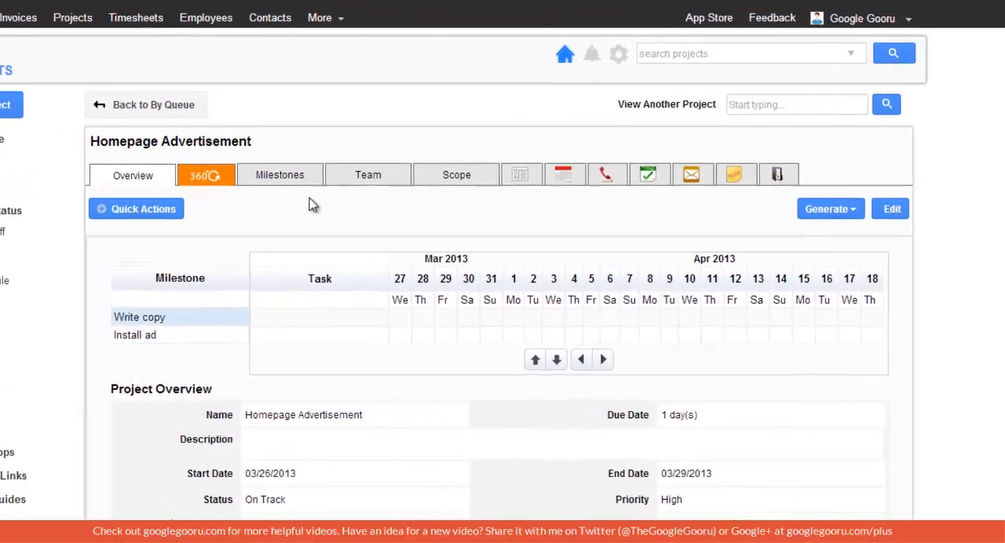
Step: Review the project's two milestones, then move to the Team section
left_click(280, 174)
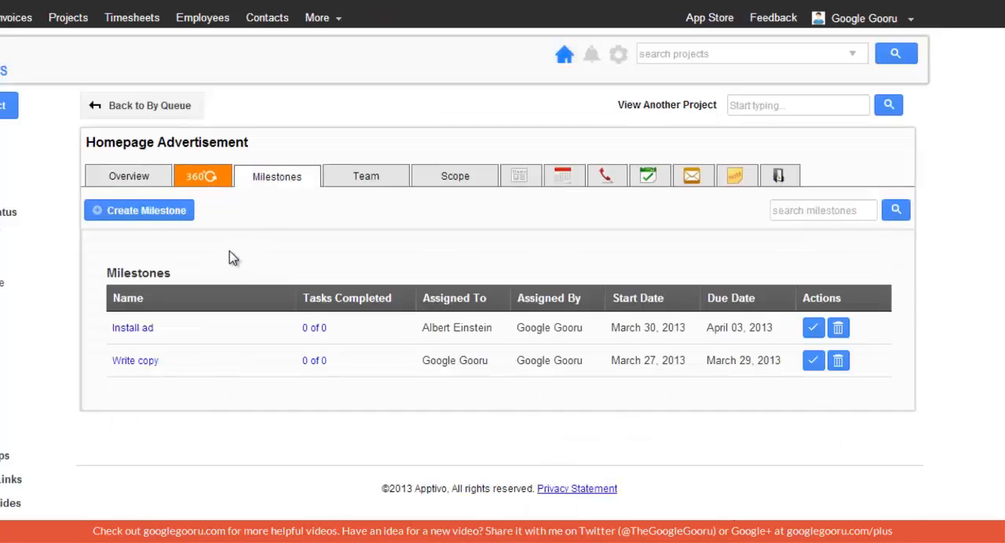
mouse_move(174, 334)
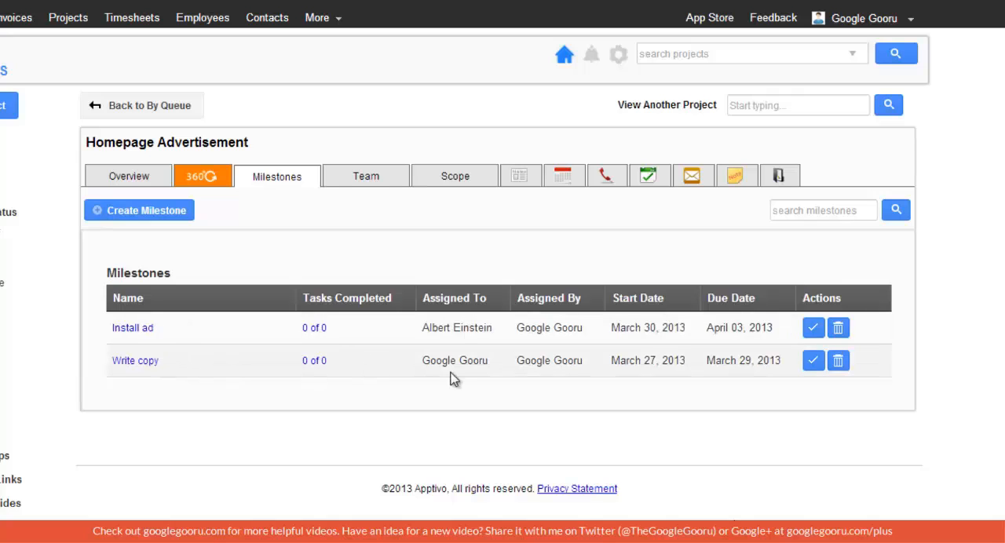
mouse_move(508, 371)
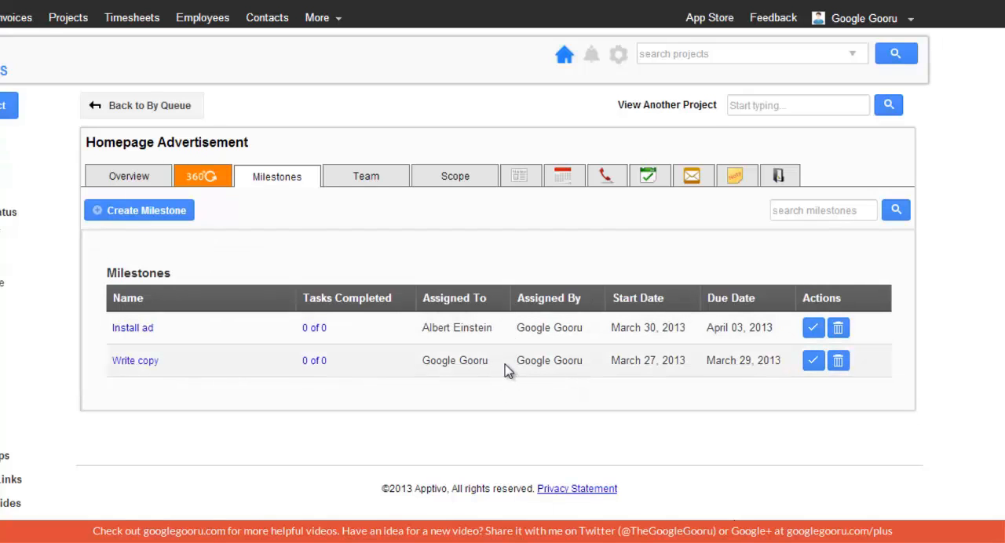
left_click(366, 176)
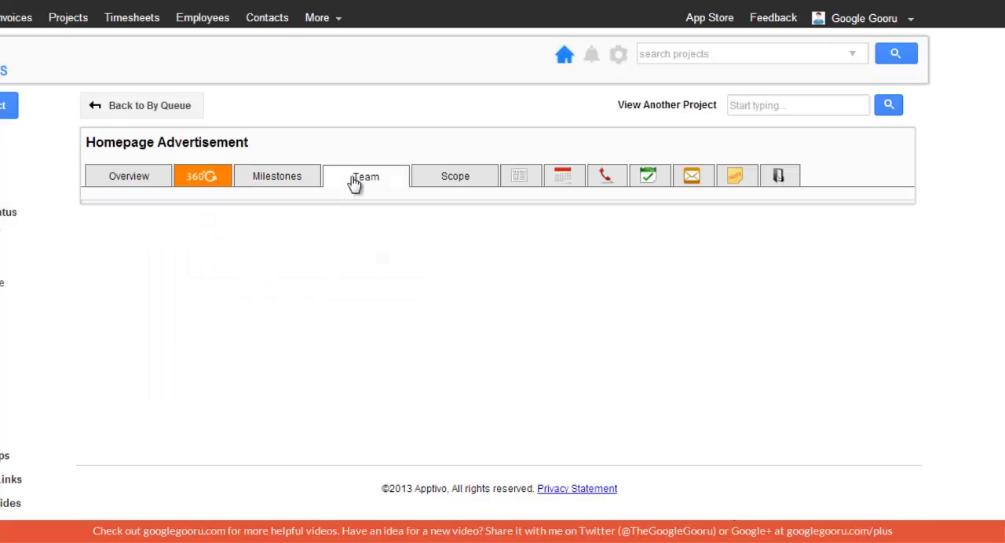
Step: Check the two-member team's billing rates, then list the project's upcoming tasks
left_click(364, 175)
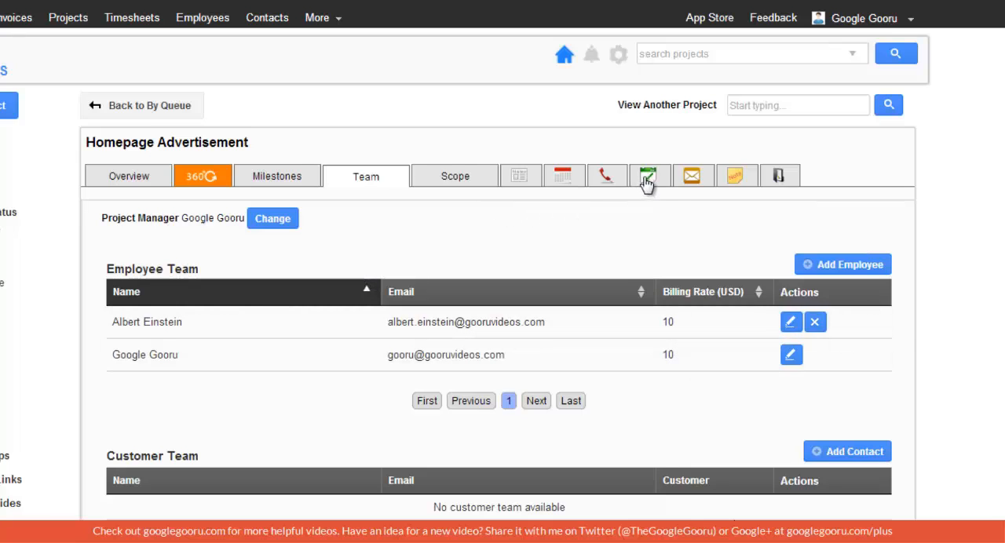
mouse_move(657, 188)
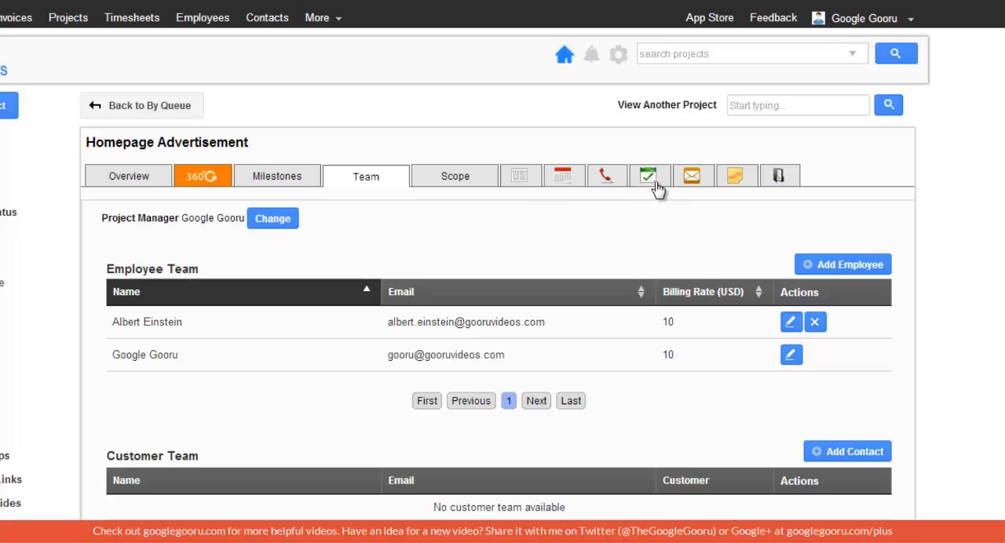
left_click(650, 175)
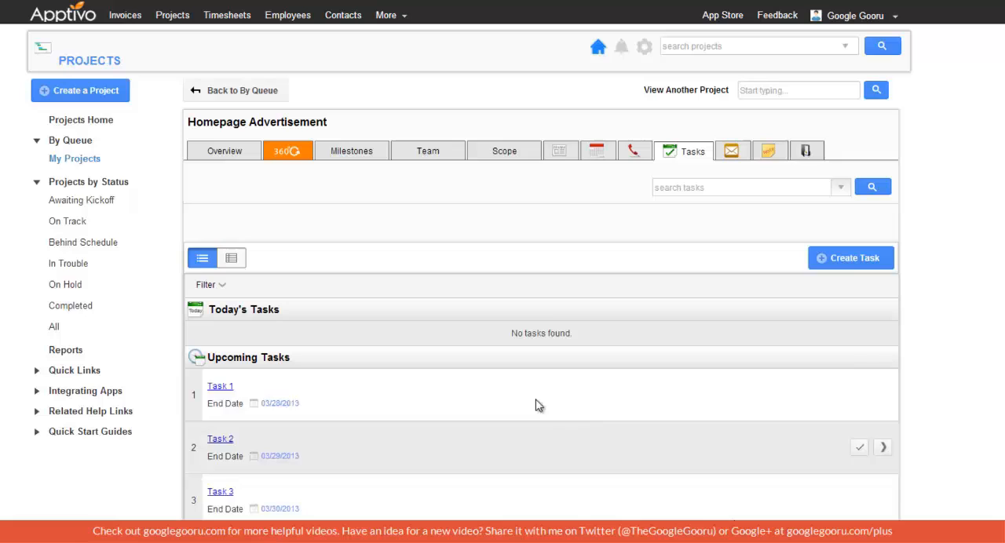
mouse_move(494, 198)
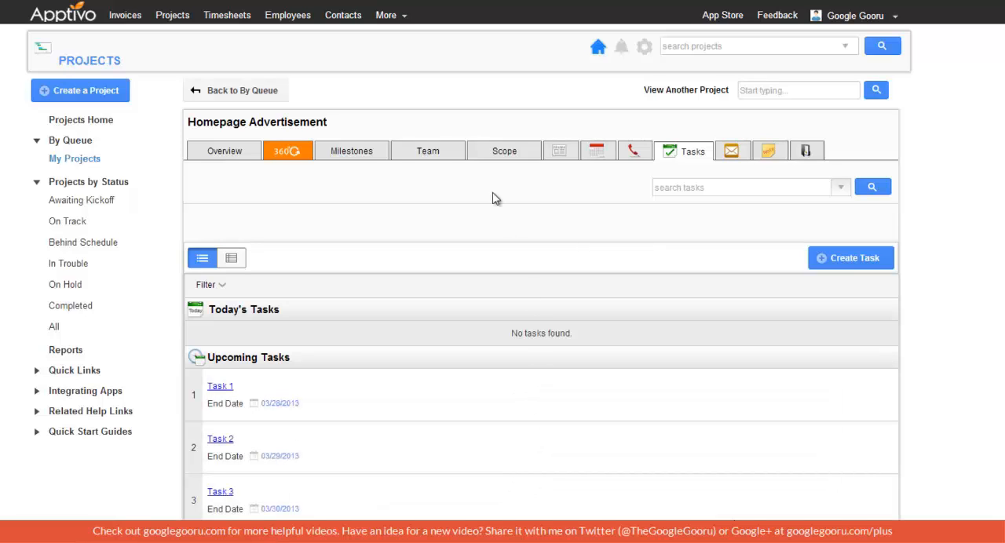
mouse_move(492, 187)
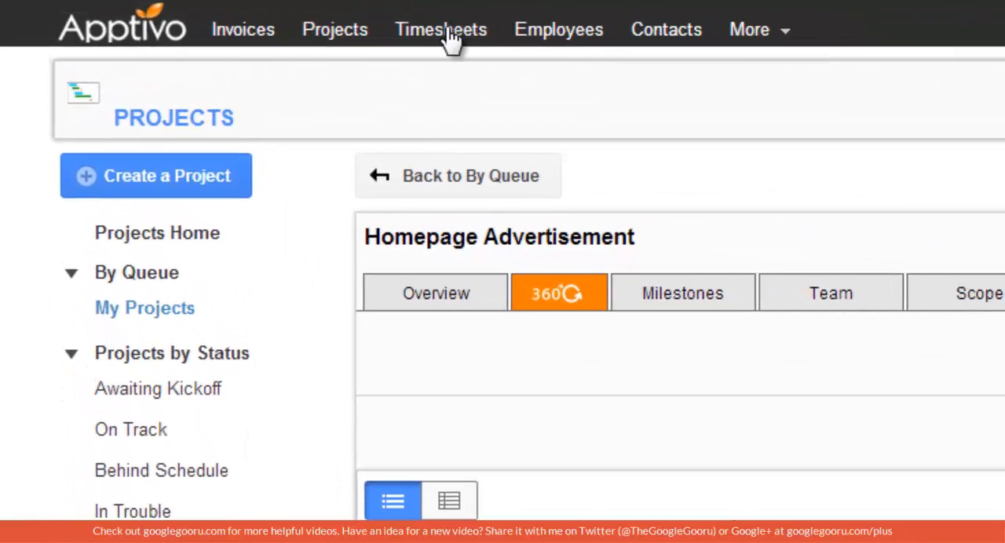
Step: Create a timesheet for Homepage Advertisement with Task 2 and Task 3 selected
left_click(440, 29)
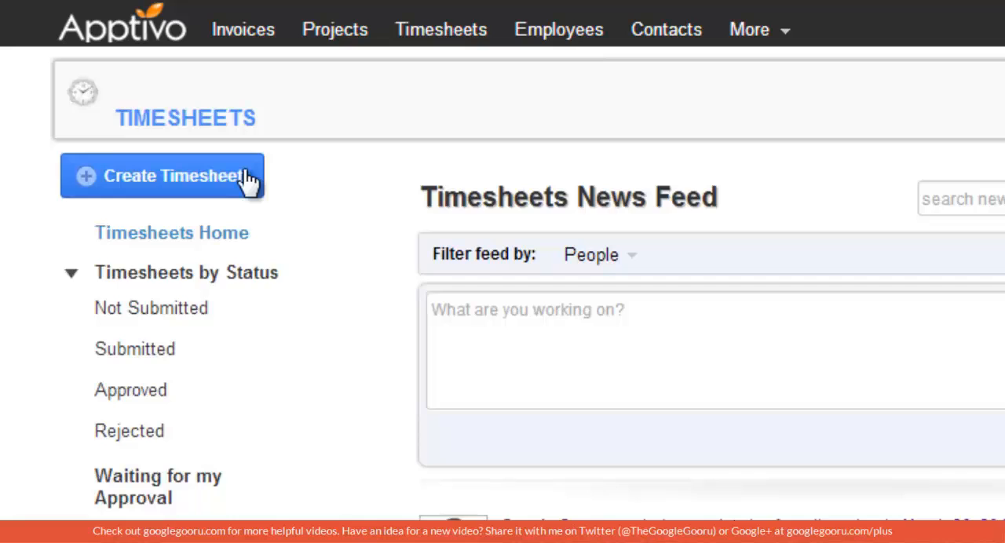
mouse_move(175, 267)
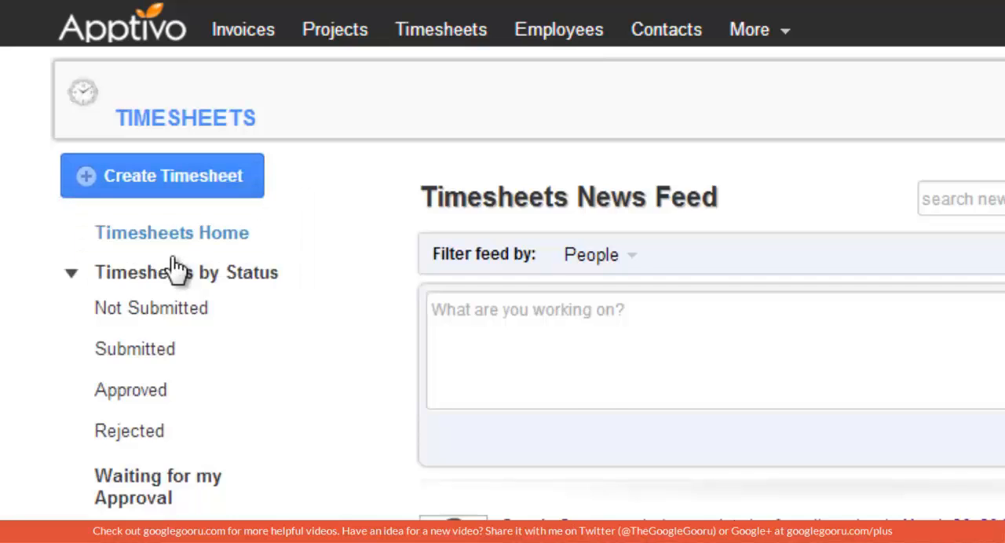
left_click(162, 175)
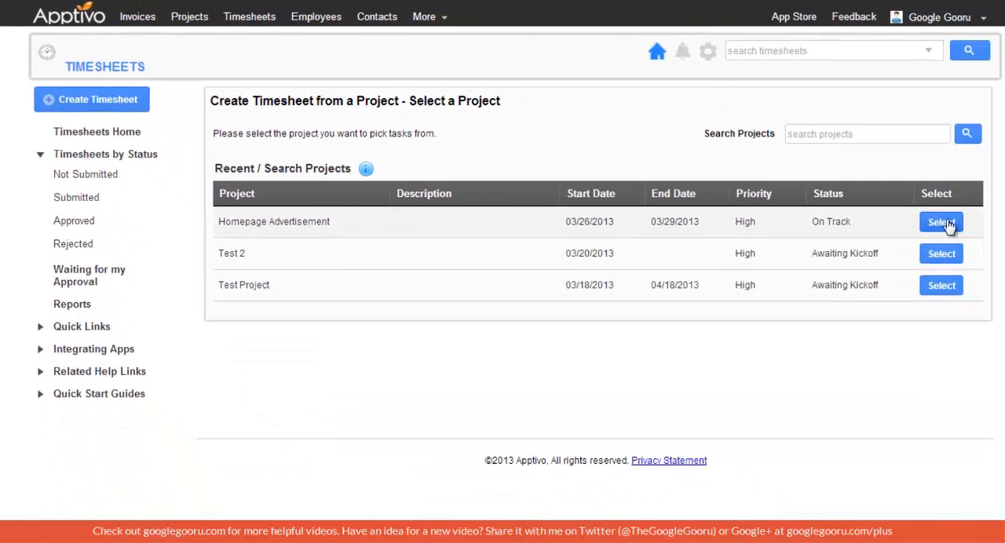
left_click(940, 223)
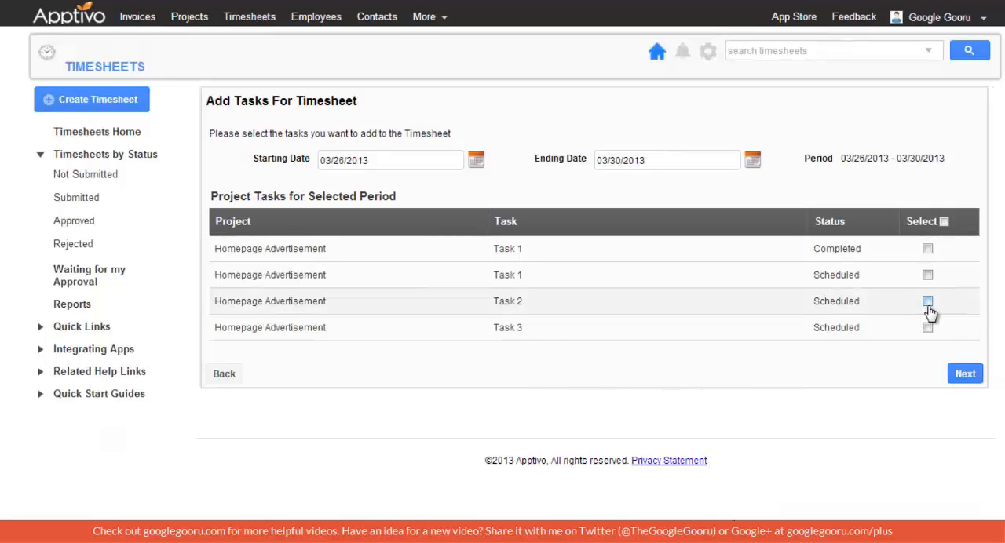
left_click(924, 338)
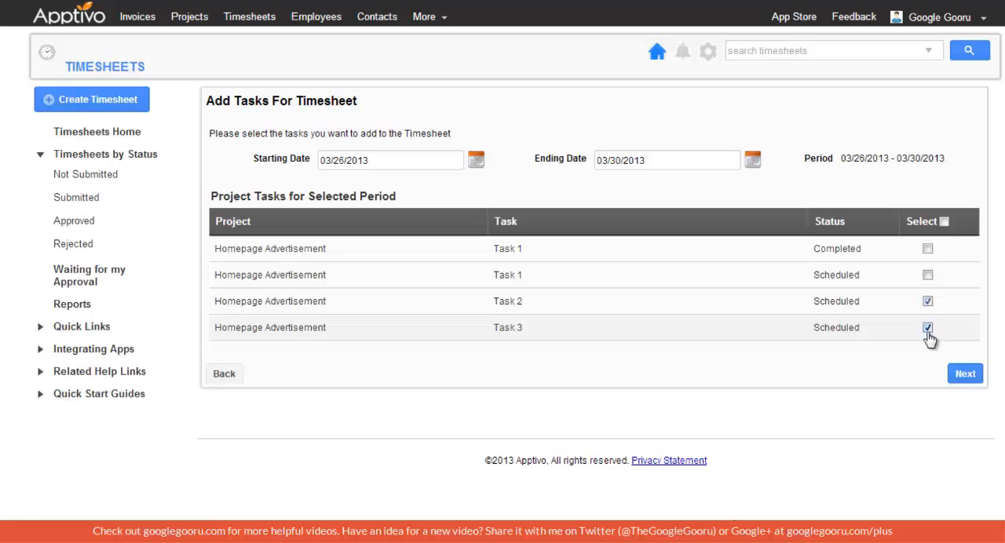
left_click(965, 373)
type("4")
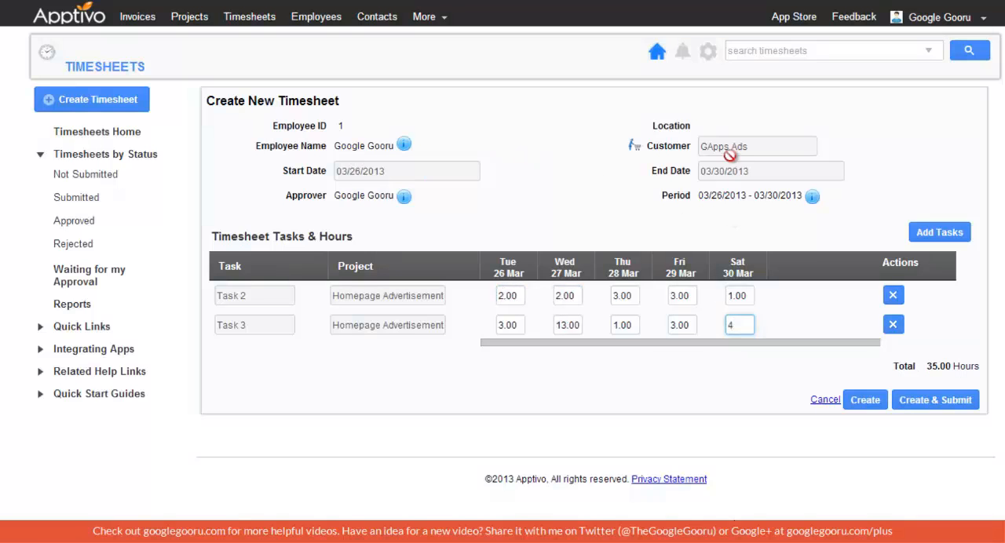
mouse_move(580, 177)
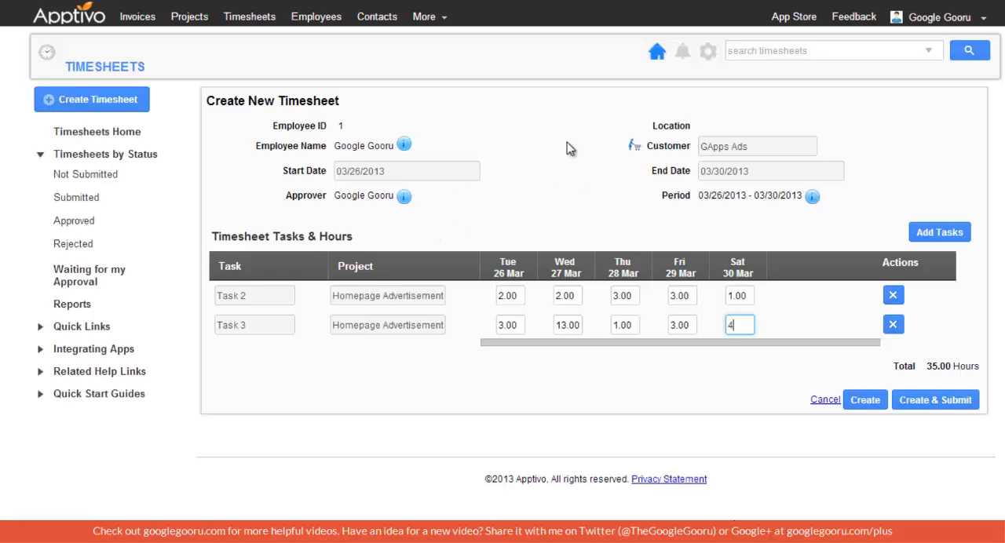
mouse_move(939, 396)
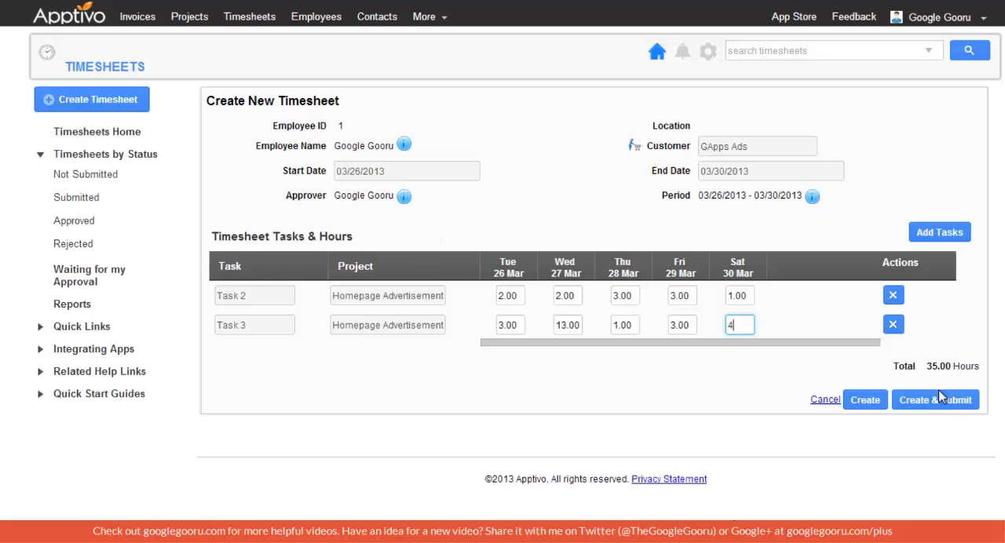
Step: Submit the timesheet with Task 2 at 11 hours and Task 3 at 24 hours
left_click(935, 400)
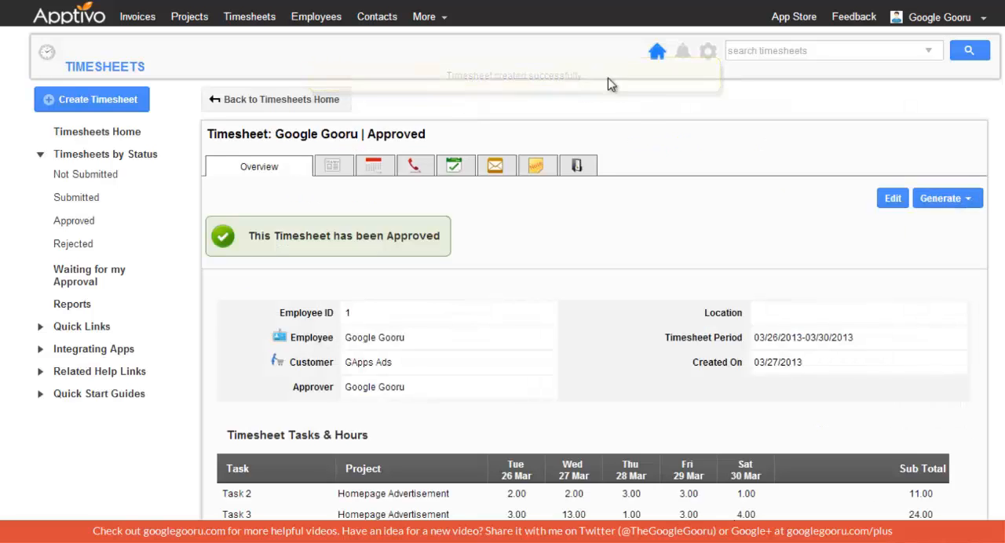
mouse_move(681, 142)
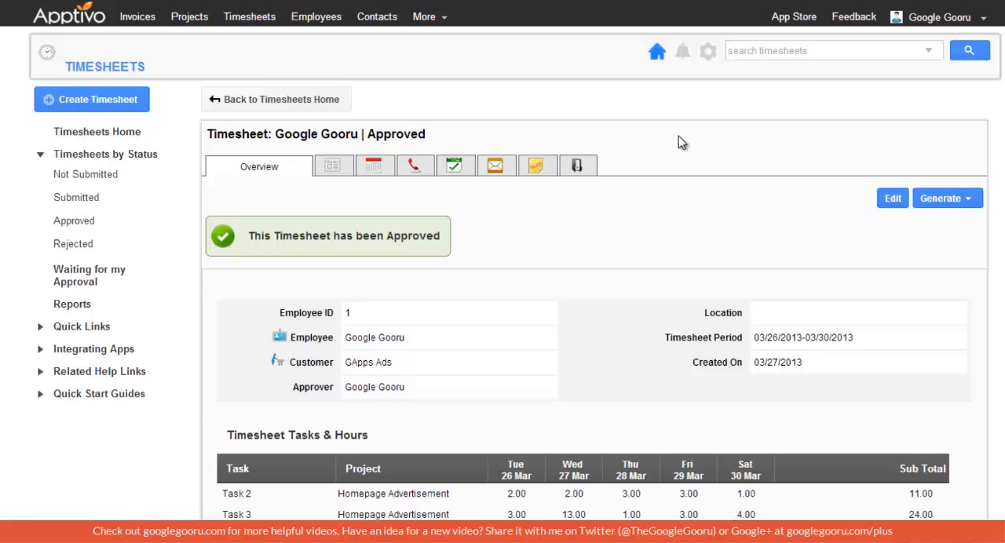
mouse_move(973, 201)
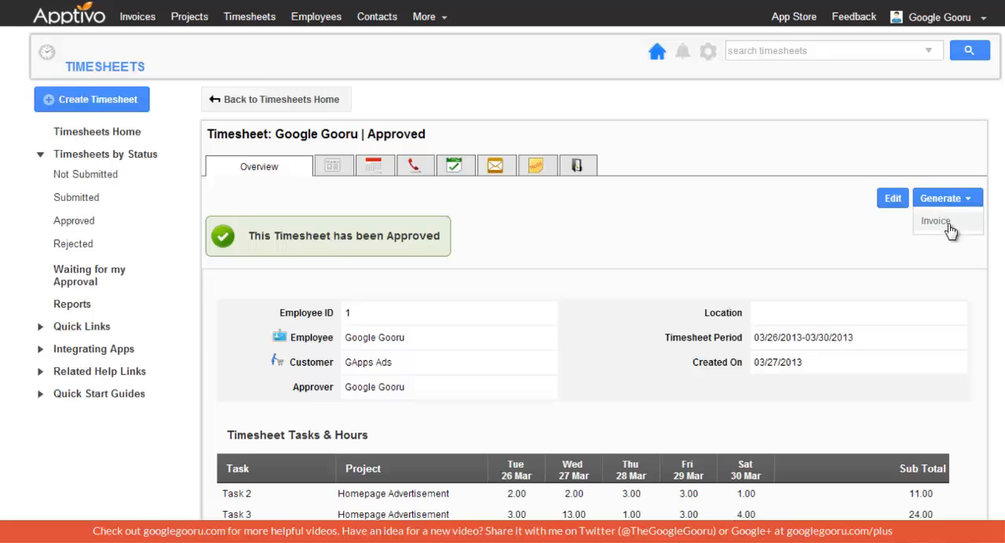
Step: Generate an invoice for GApps Ads billing 35 hours at 10 USD (350 USD)
left_click(937, 219)
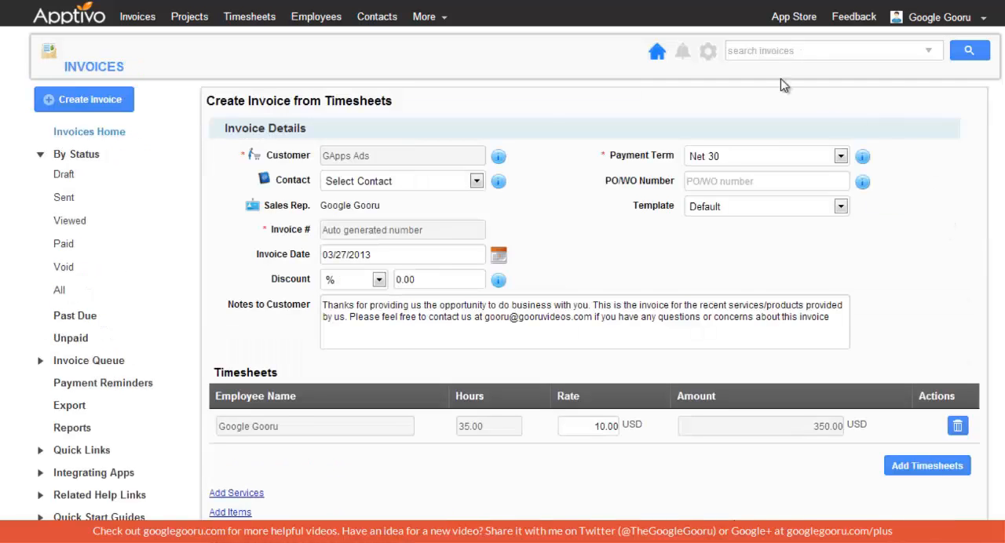
mouse_move(476, 495)
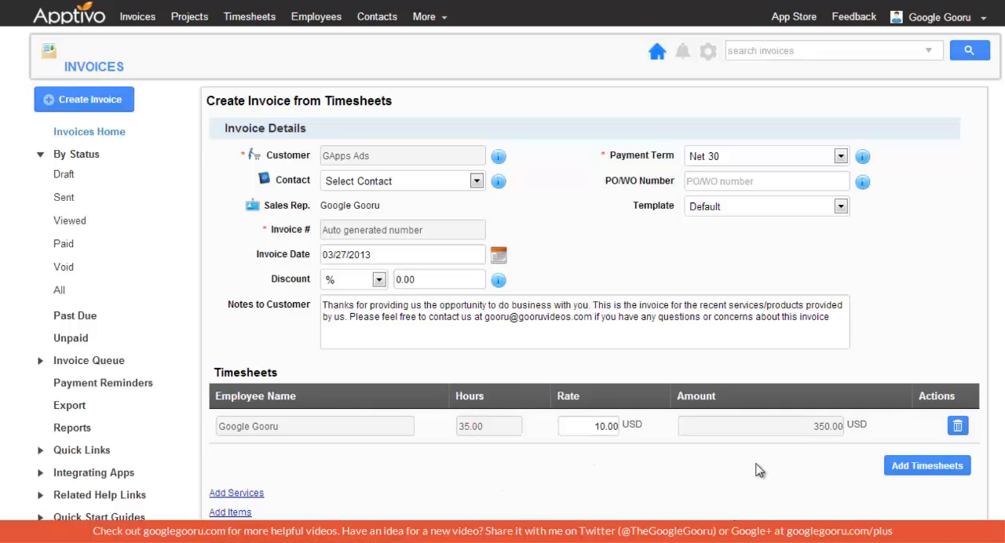
mouse_move(265, 355)
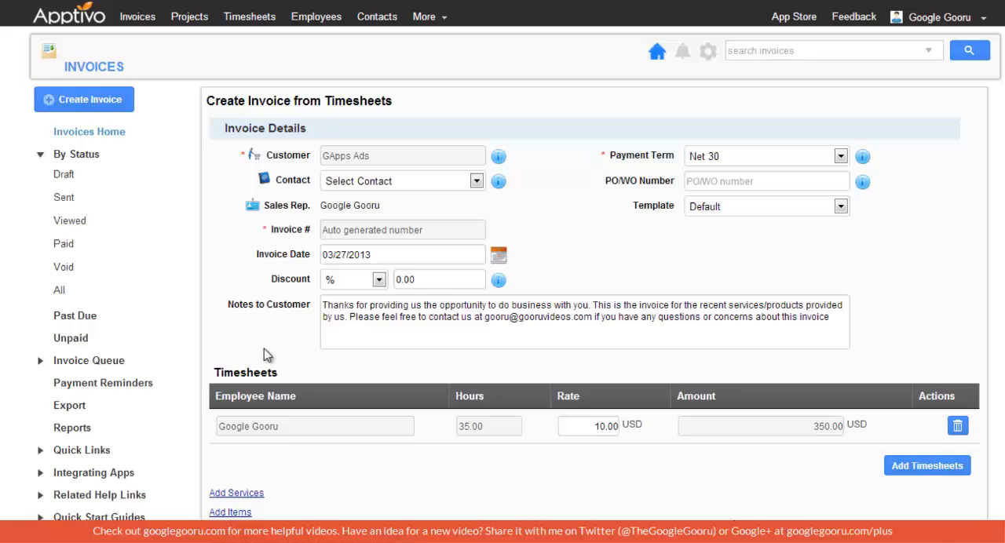
mouse_move(254, 320)
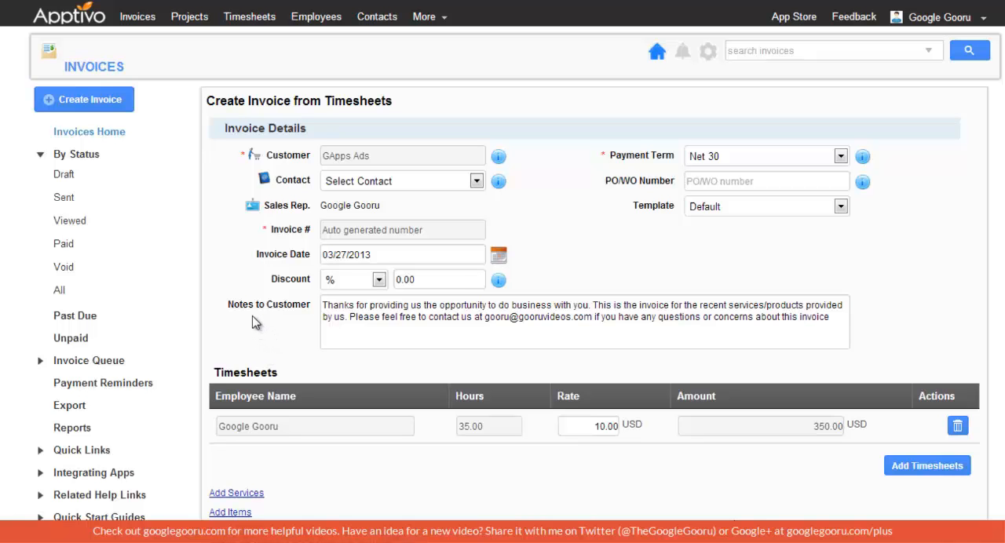